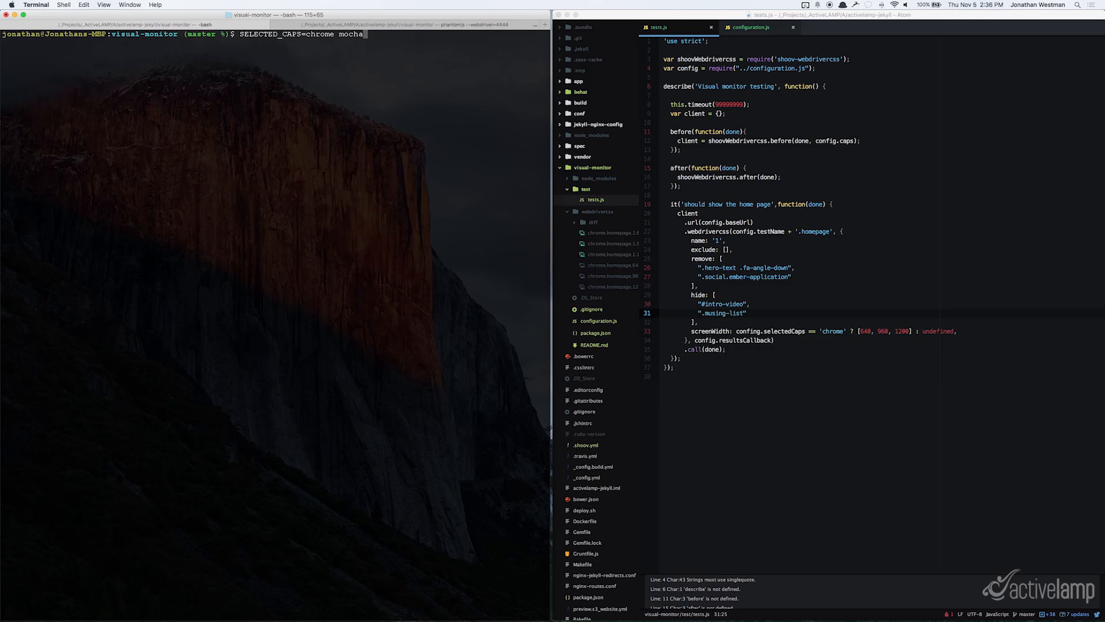
Run the mocha visual monitor test with SELECTED_CAPS=chrome, which fails on a found regression.
key("Return")
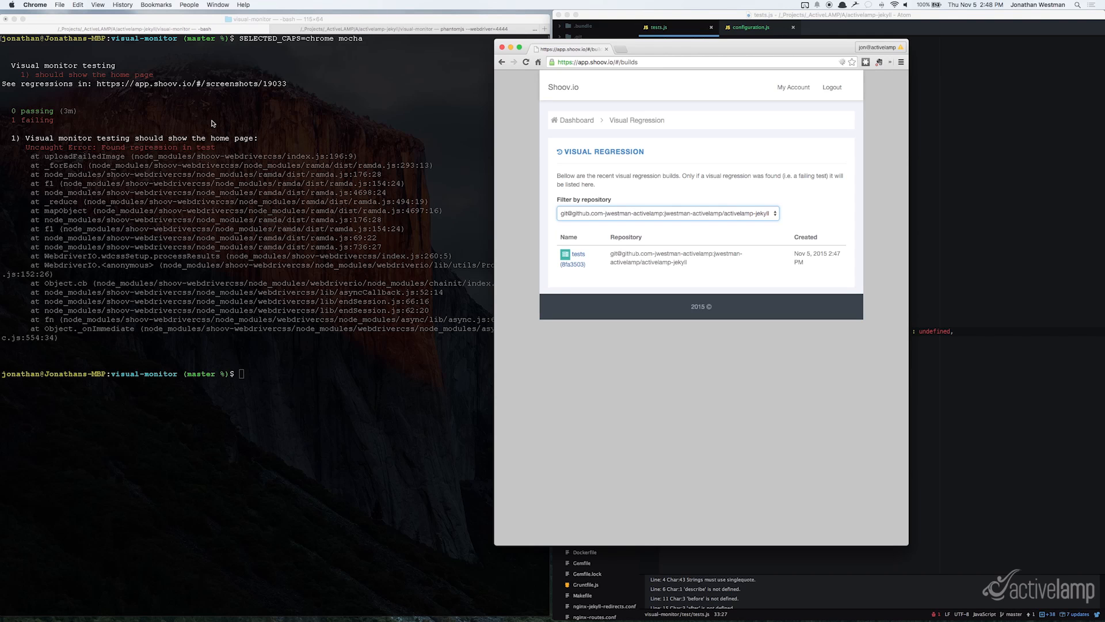
mouse_move(92, 86)
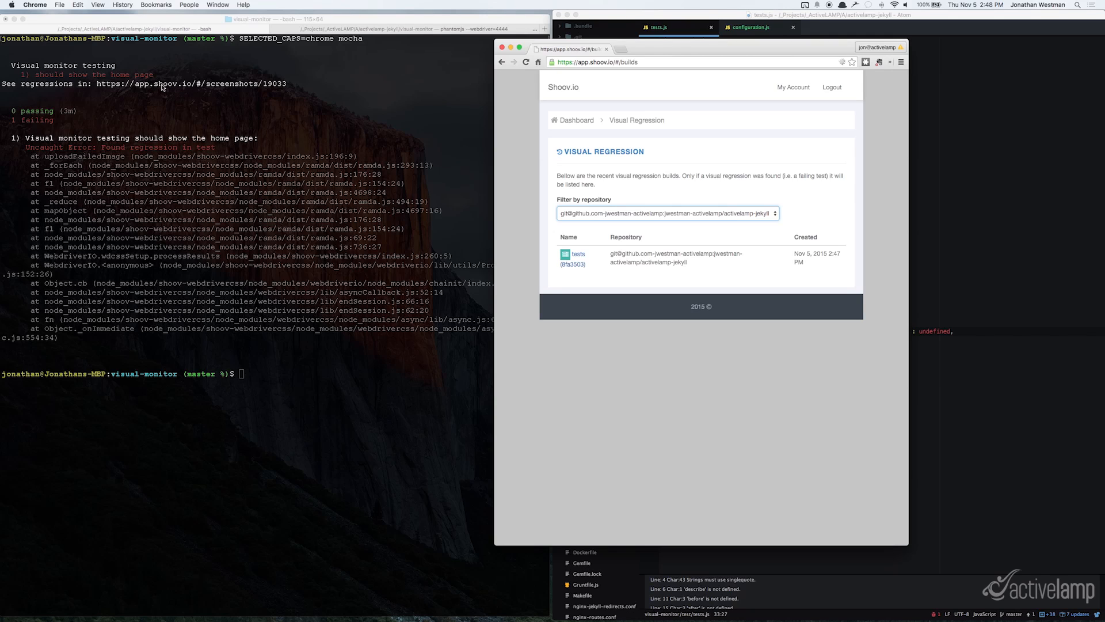
mouse_move(252, 94)
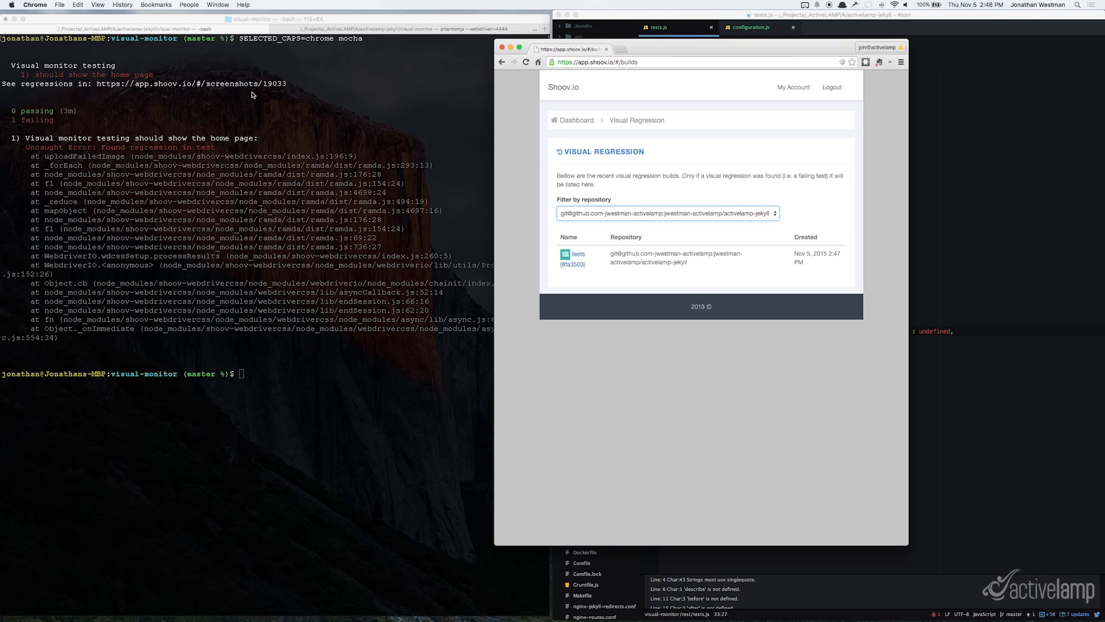
mouse_move(430, 129)
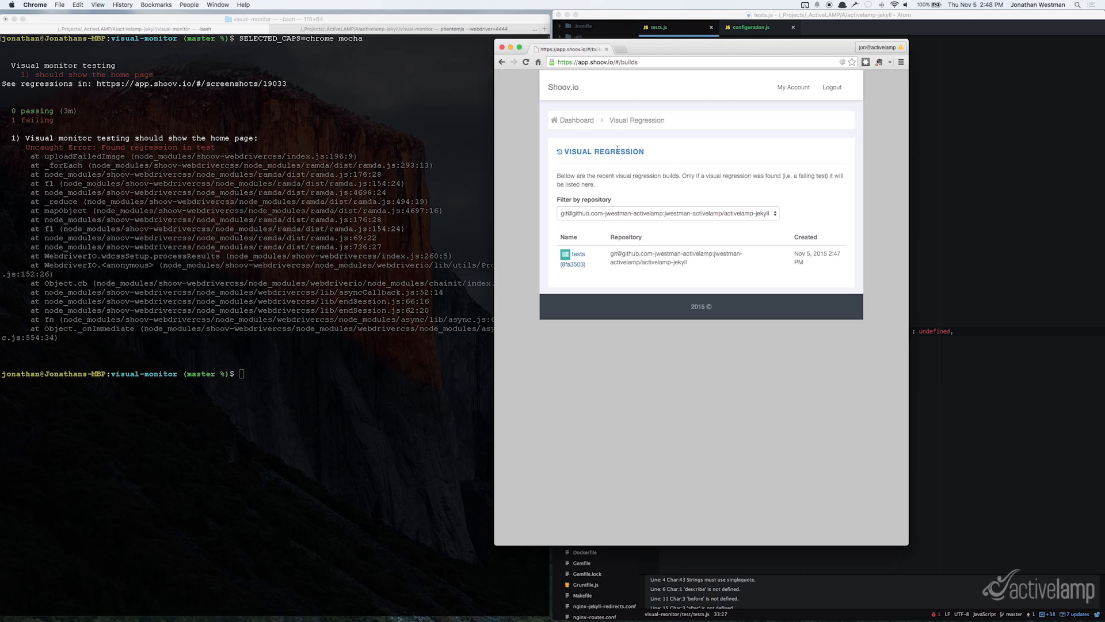
mouse_move(617, 227)
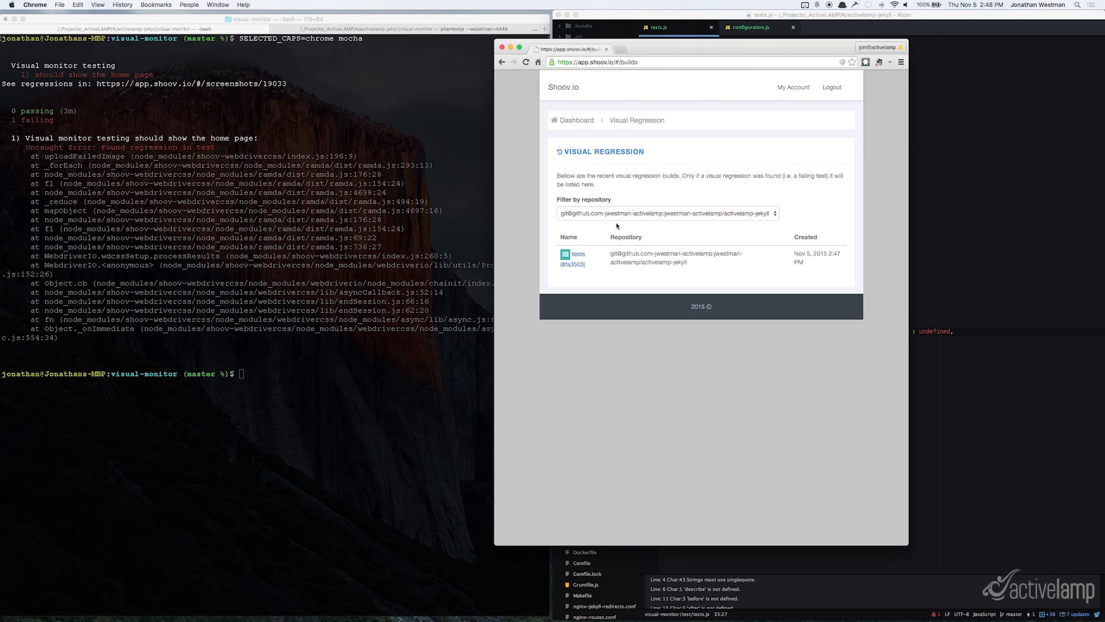
mouse_move(581, 237)
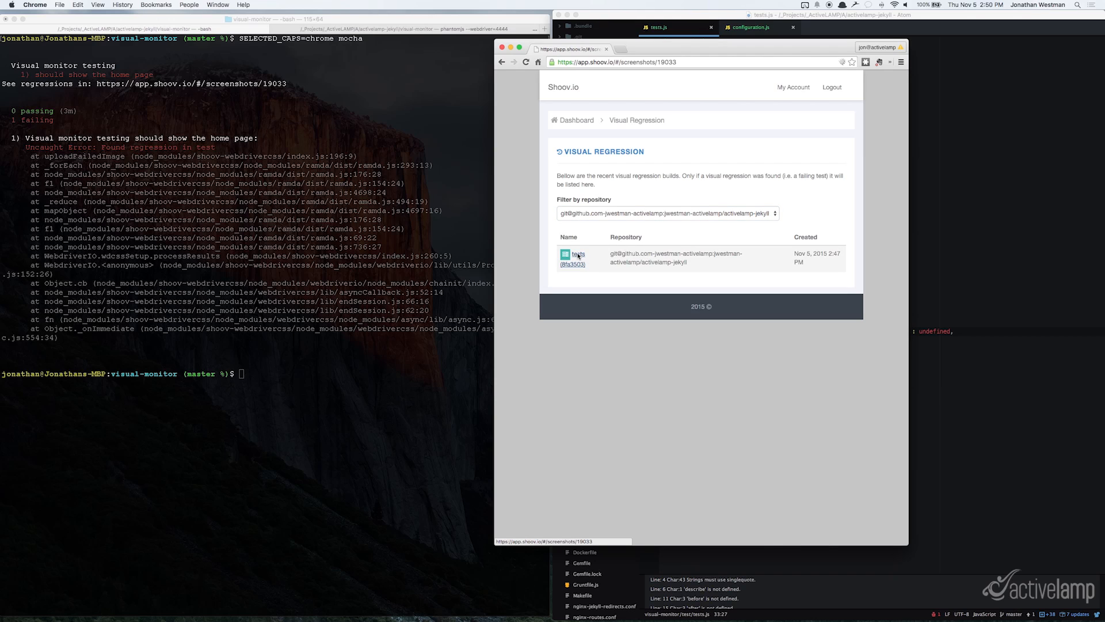
Review the failing 'tests' build's homepage.1.640px baseline-versus-regression comparison down the full page and back to the top.
left_click(575, 255)
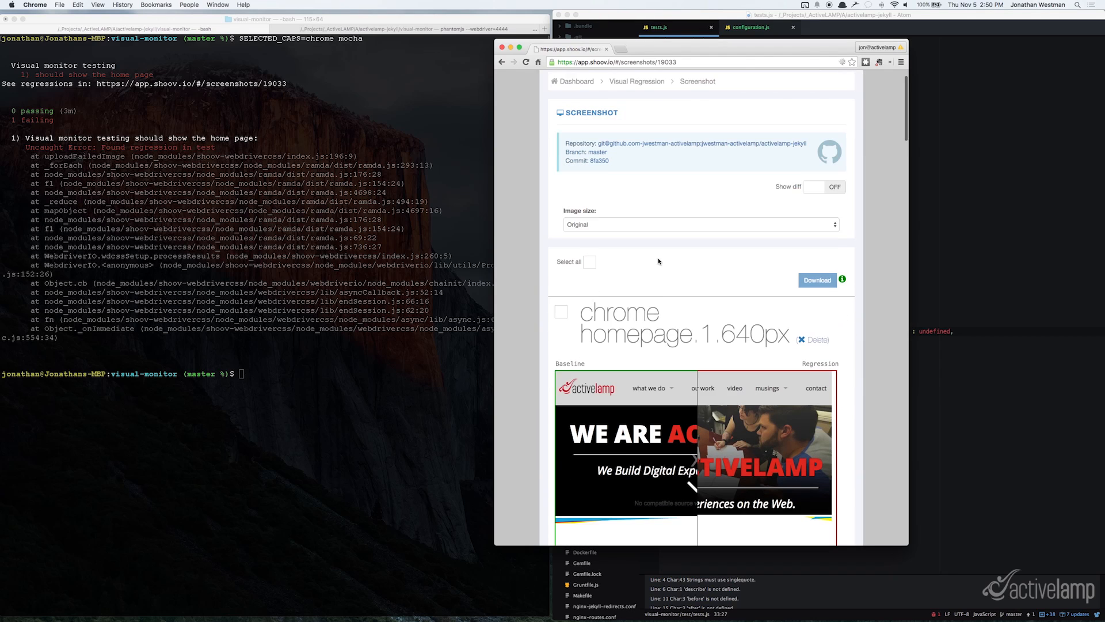
scroll("down", 3)
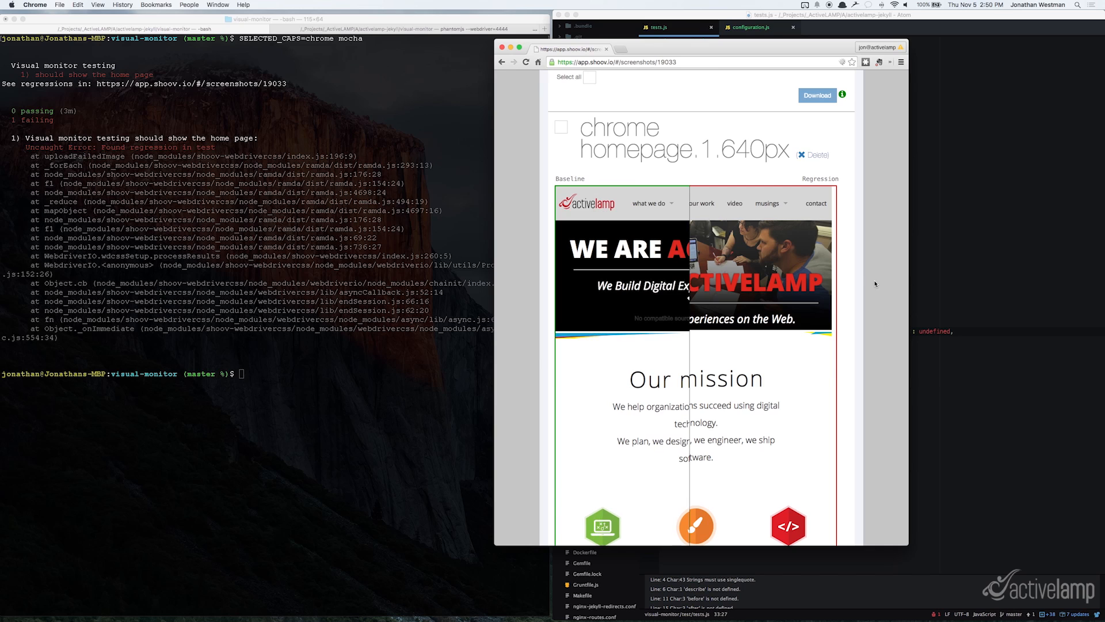
scroll("down", 3)
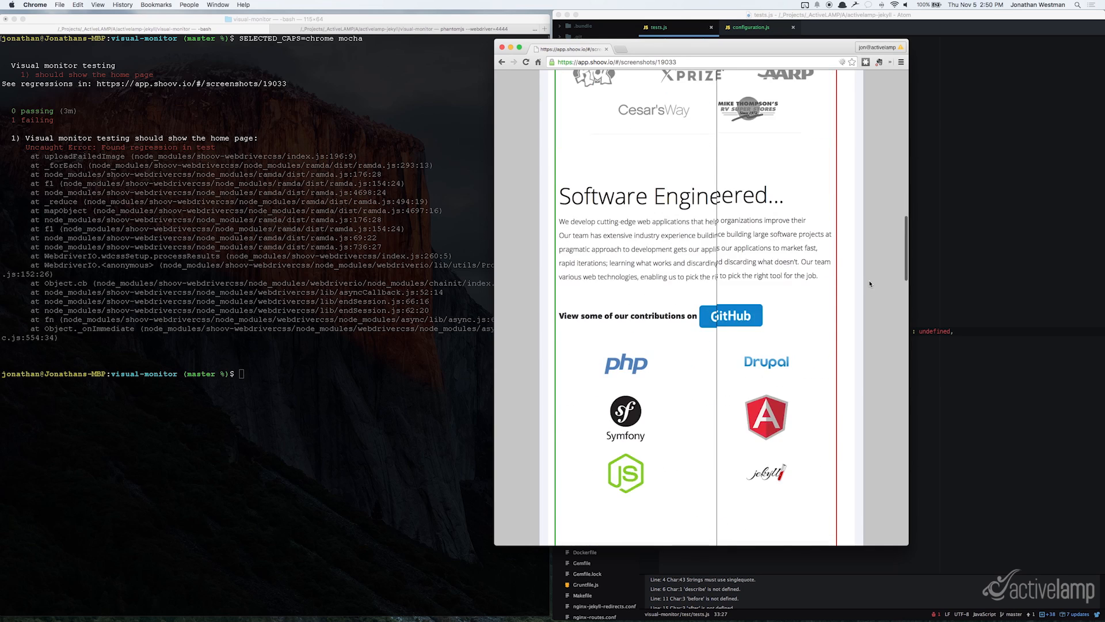
scroll("down", 3)
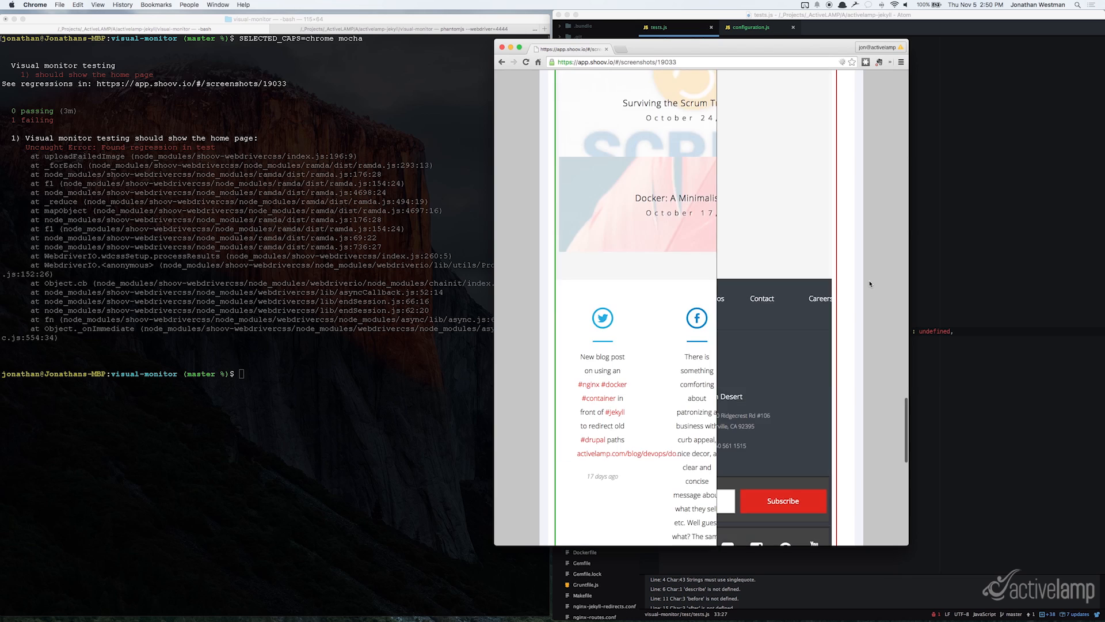
scroll("up", 3)
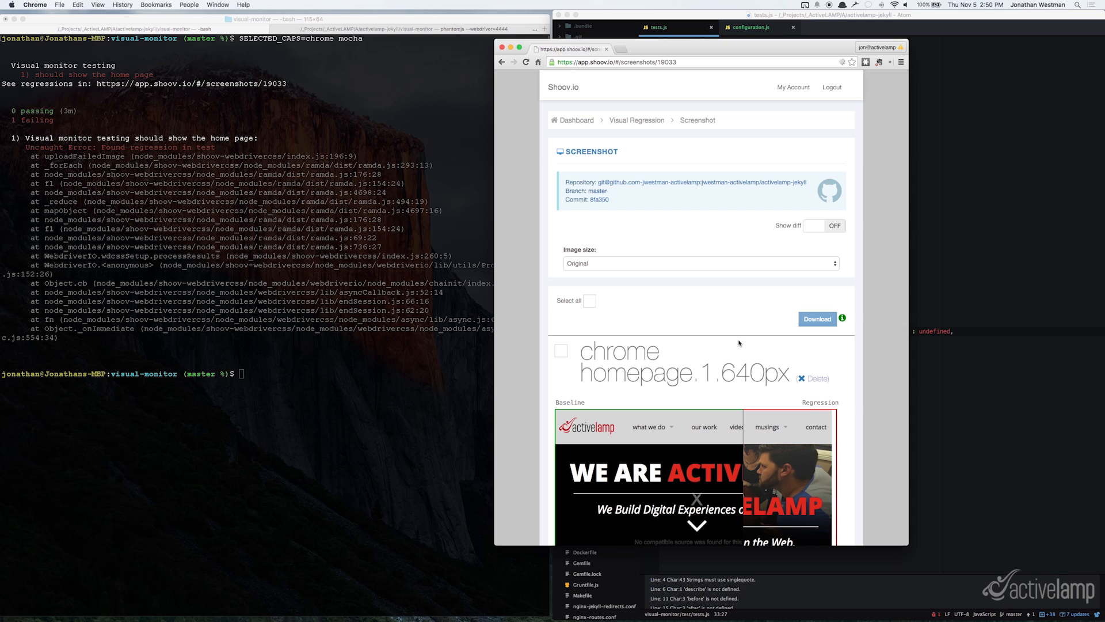
mouse_move(740, 319)
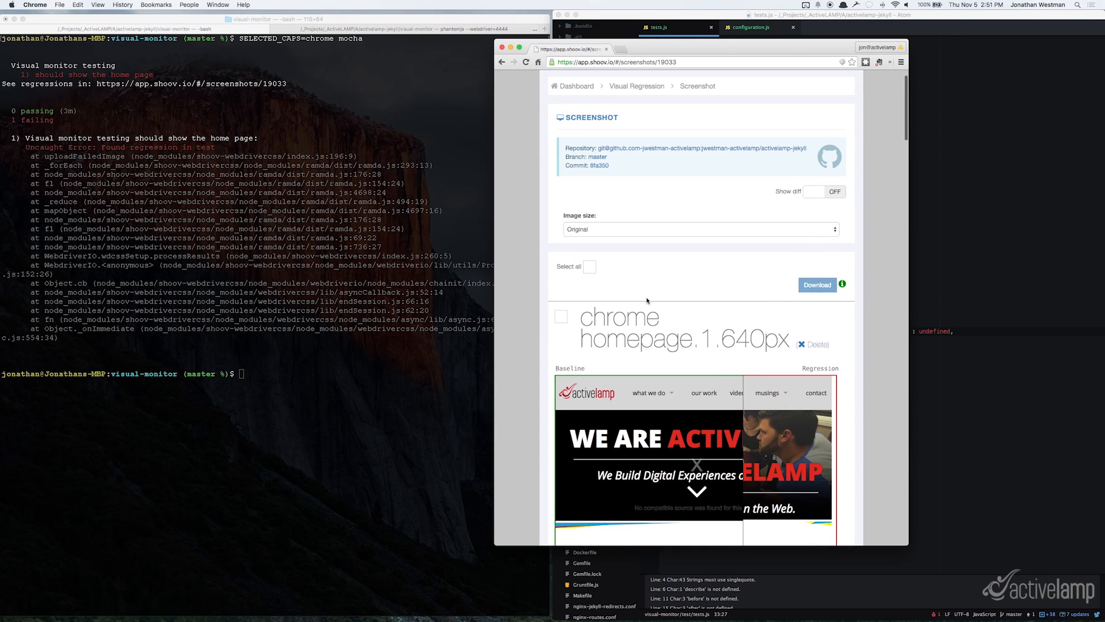
scroll("up", 3)
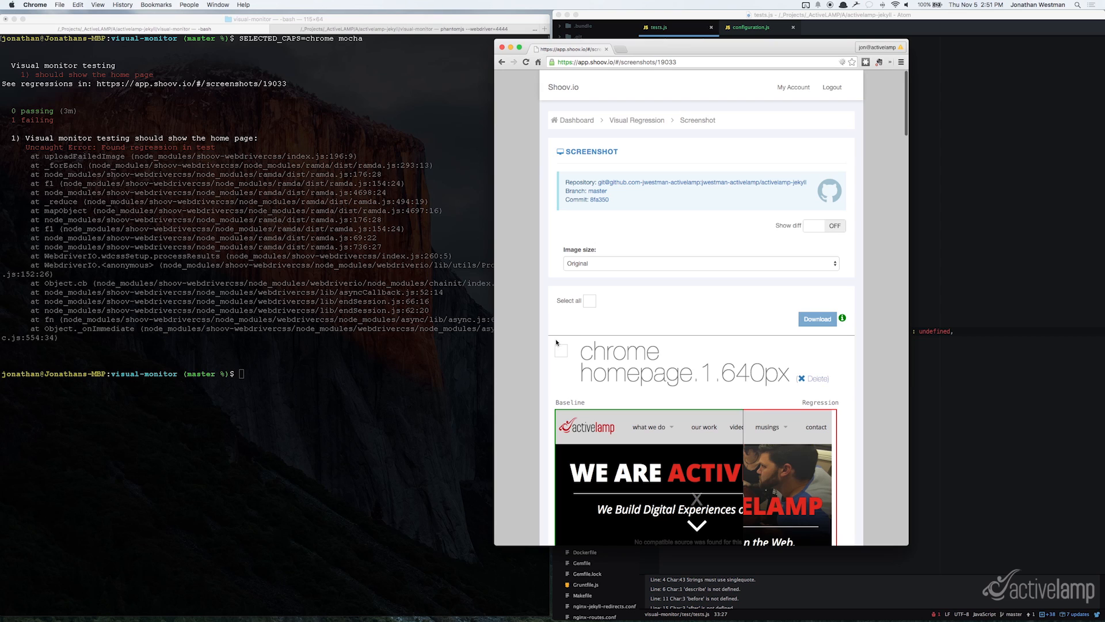
mouse_move(793, 318)
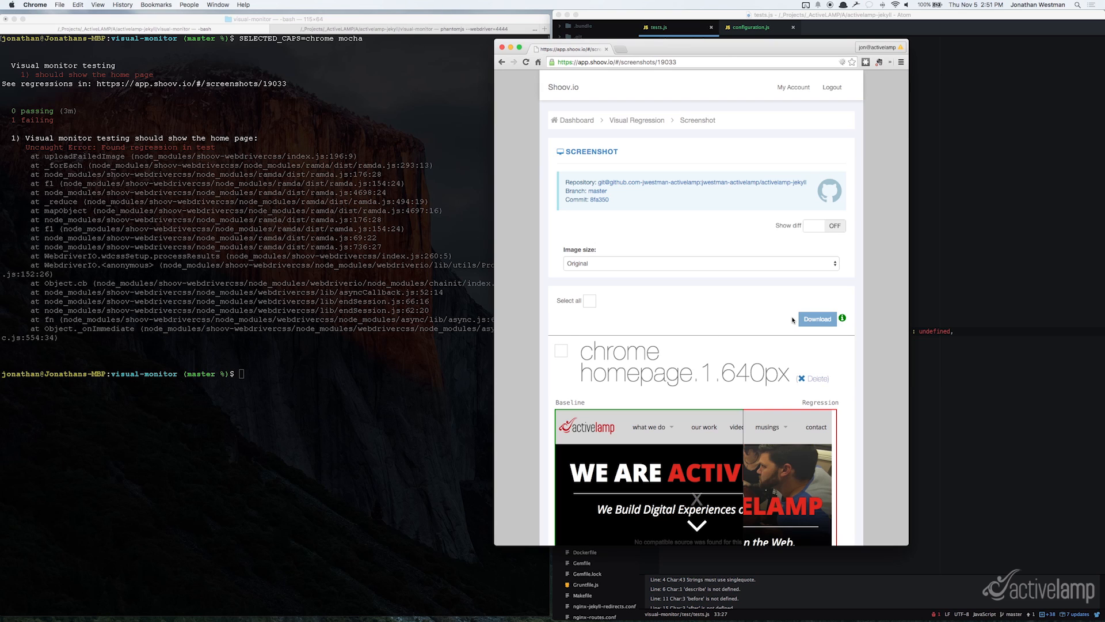
mouse_move(752, 314)
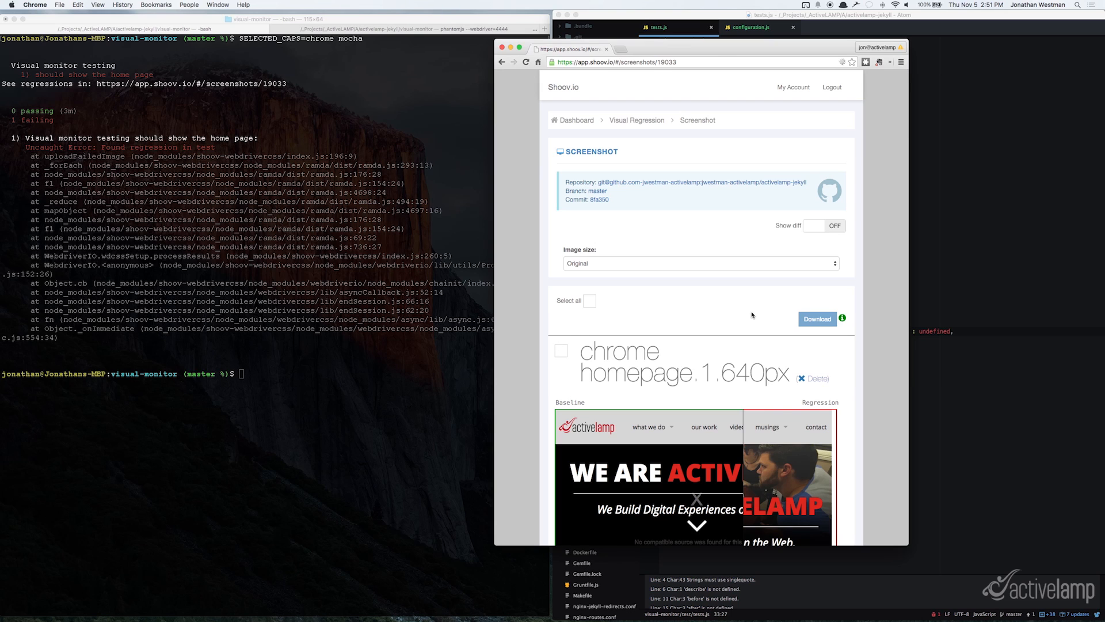
mouse_move(736, 203)
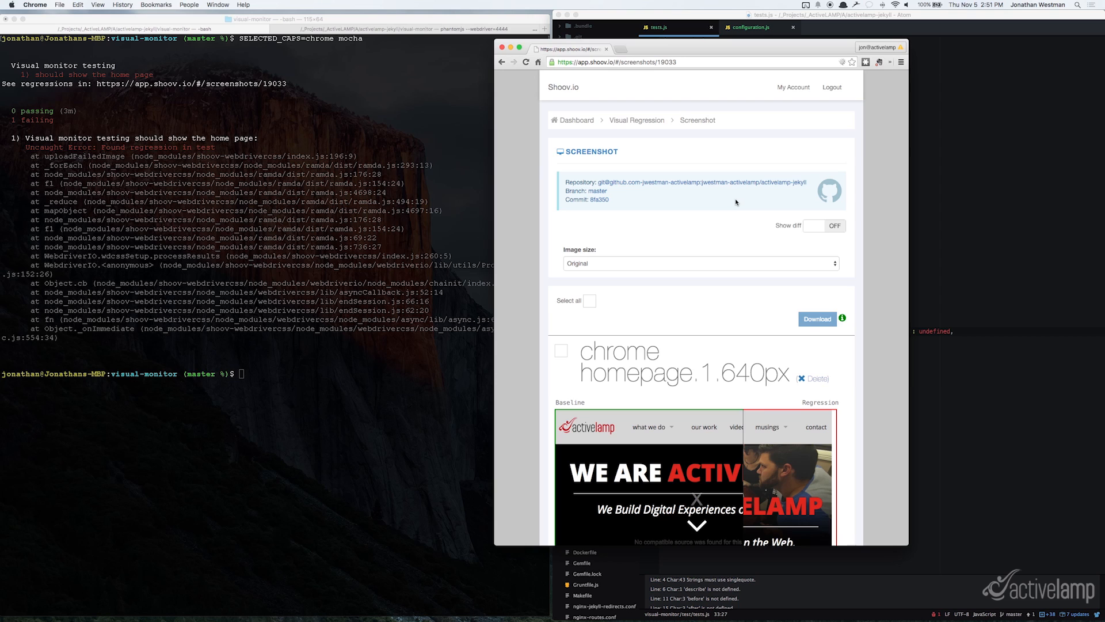
mouse_move(752, 203)
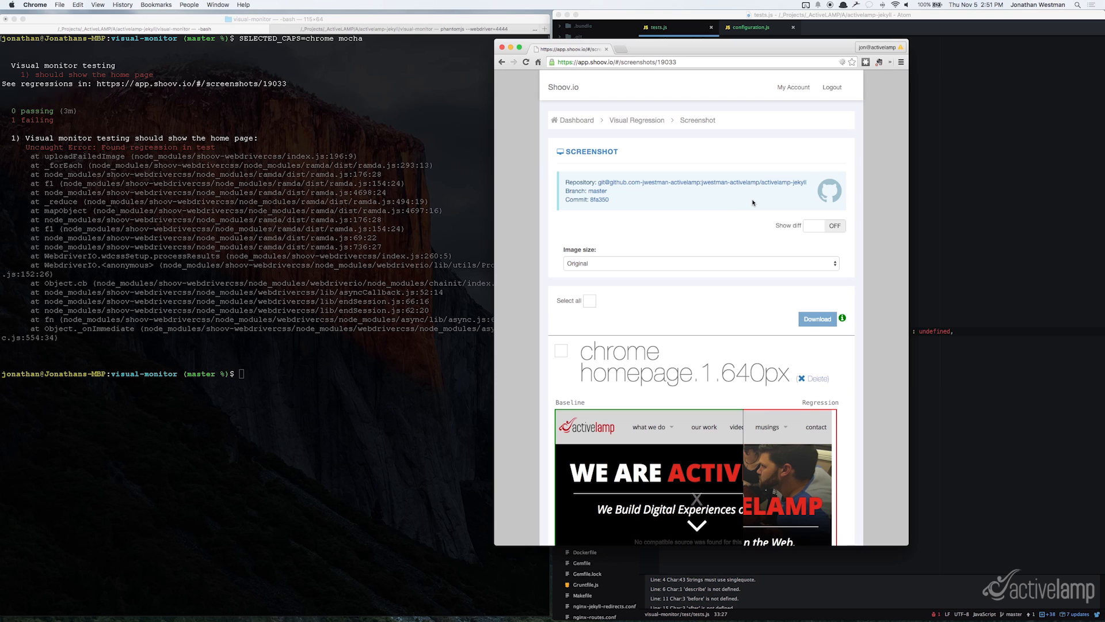